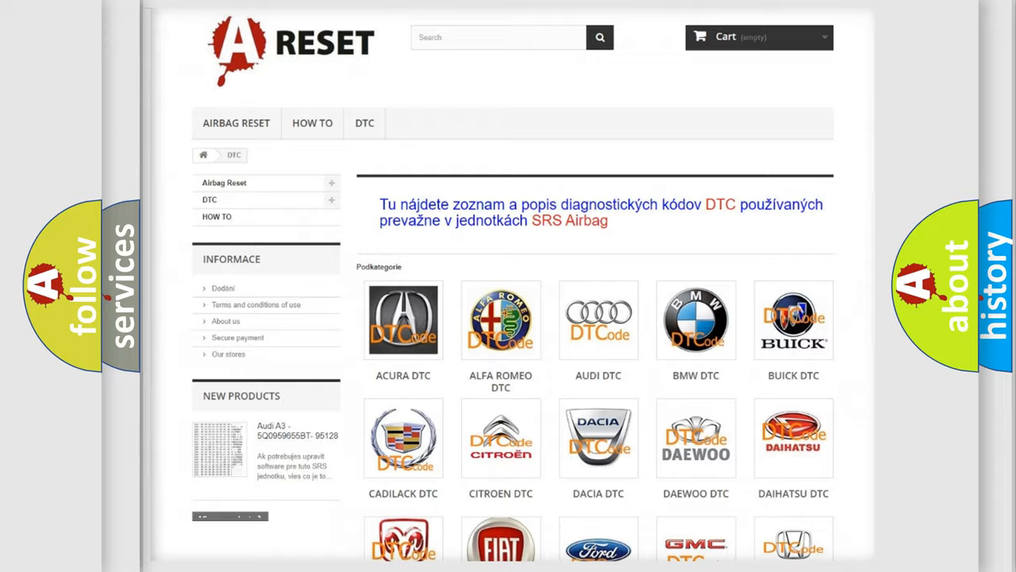
Open the JEEP tile in the DTC brand grid and scroll its airbag trouble code list.
{"action": "scroll", "scroll_direction": "down", "scroll_amount": 3}
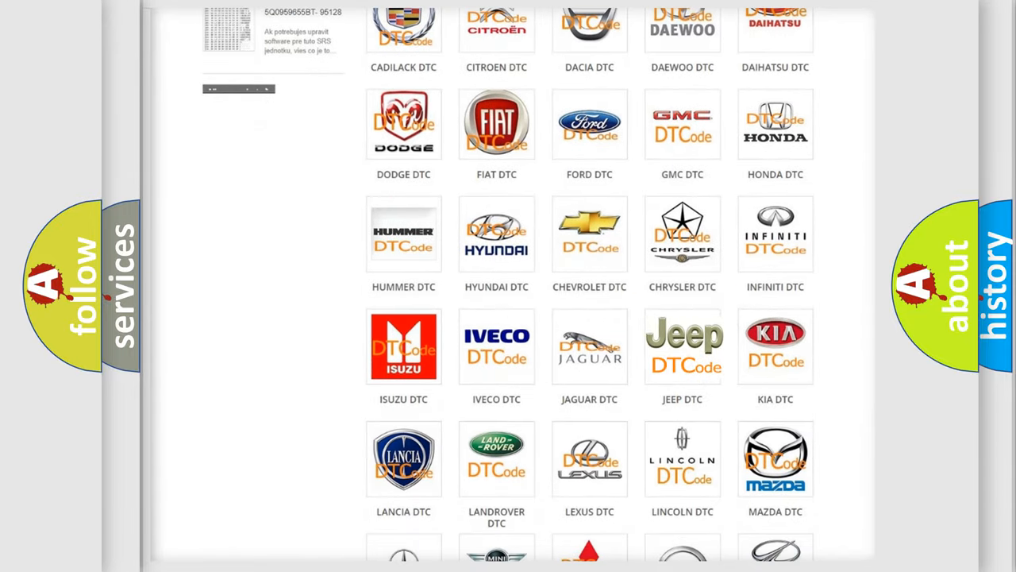
{"action": "left_click", "coordinate": [682, 346]}
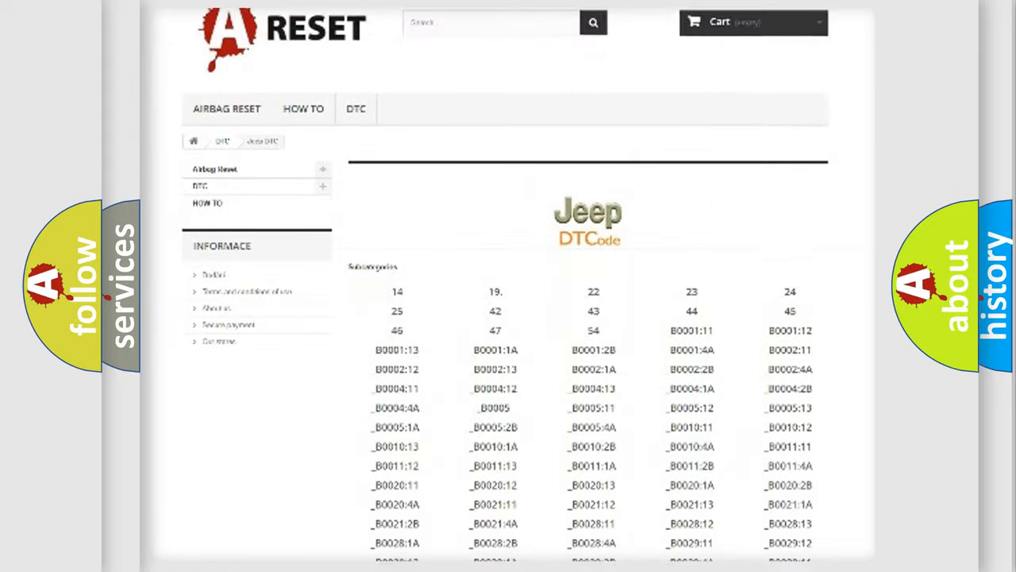
{"action": "scroll", "scroll_direction": "down", "scroll_amount": 3}
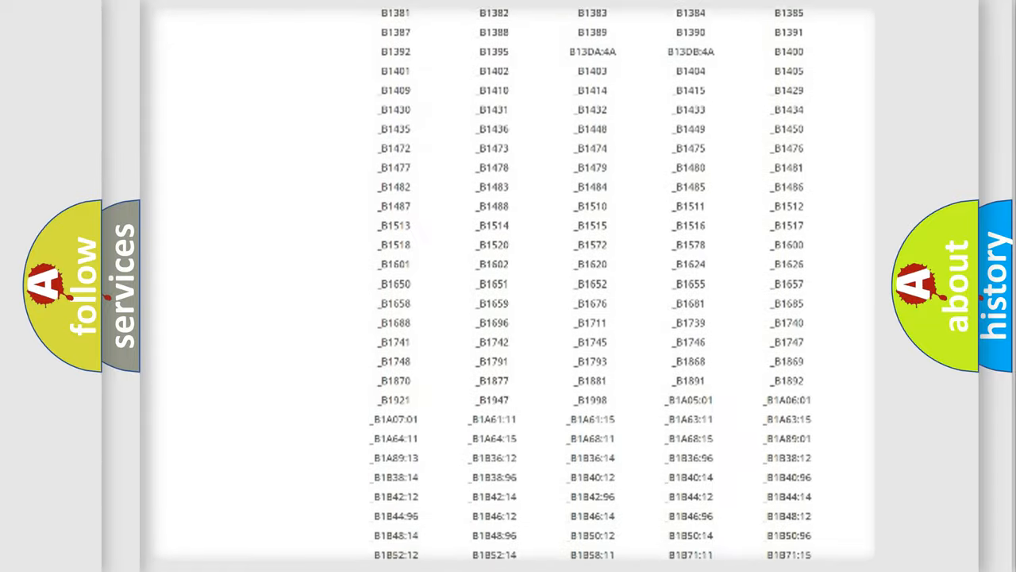